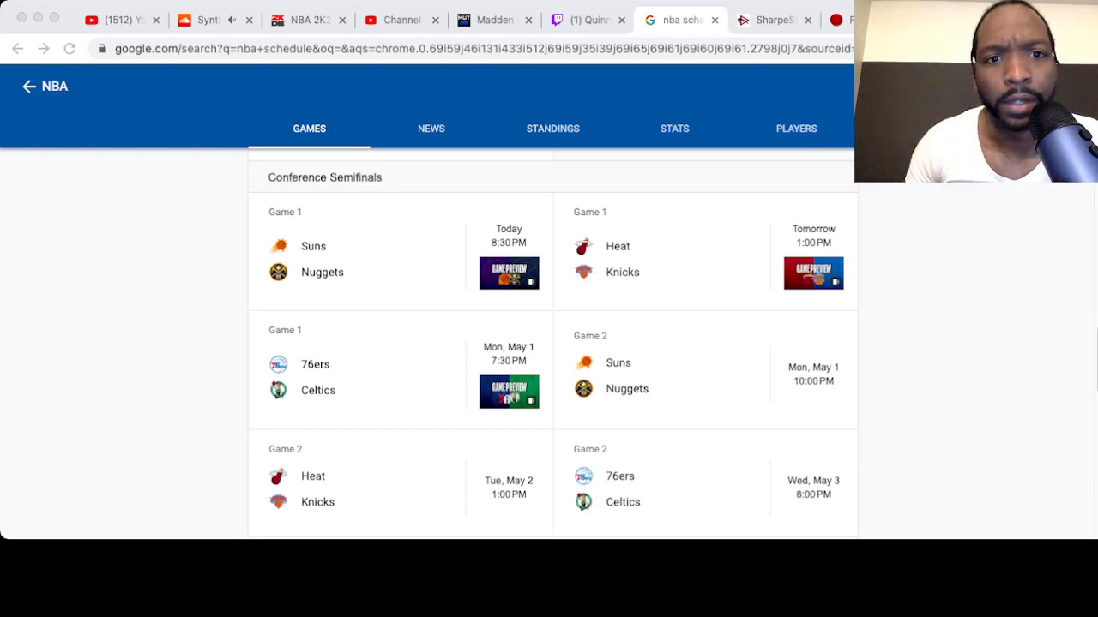
Scroll the NBA semifinal schedule to reach the Kings 118–99 Warriors Game 6 card
scroll(down, 3)
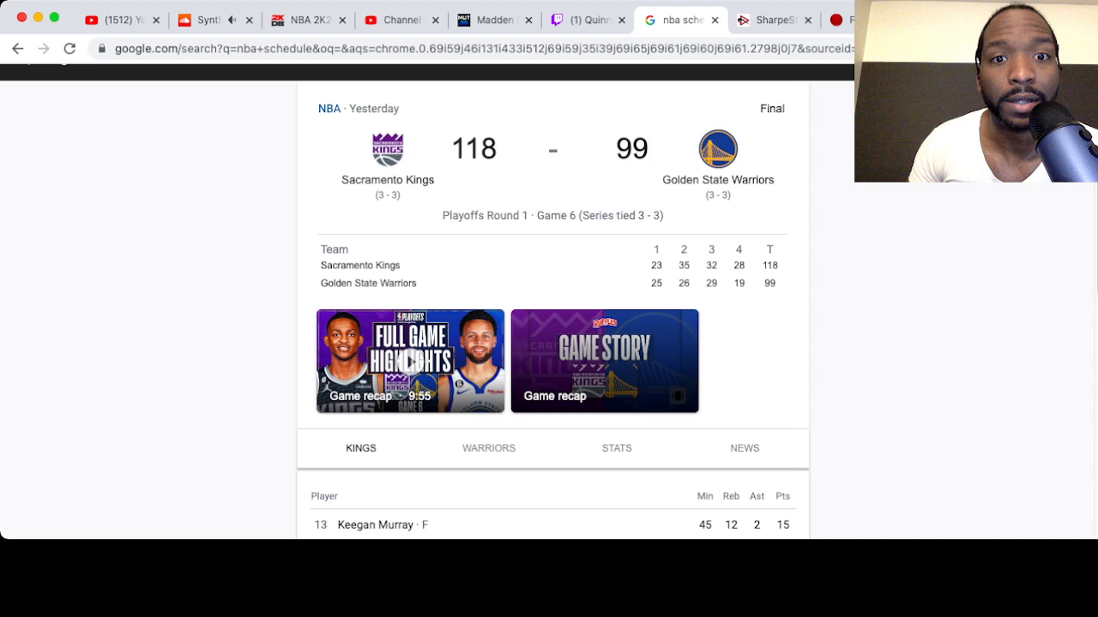
Switch the Game 6 box score to the Warriors, showing Stephen Curry's 29 points
scroll(down, 3)
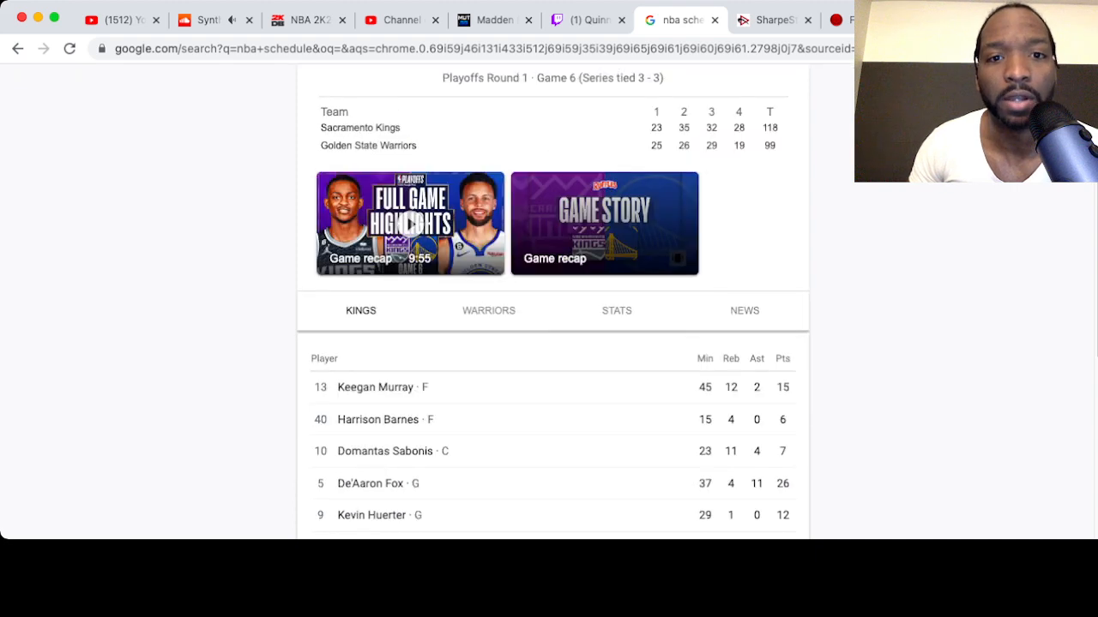
scroll(down, 3)
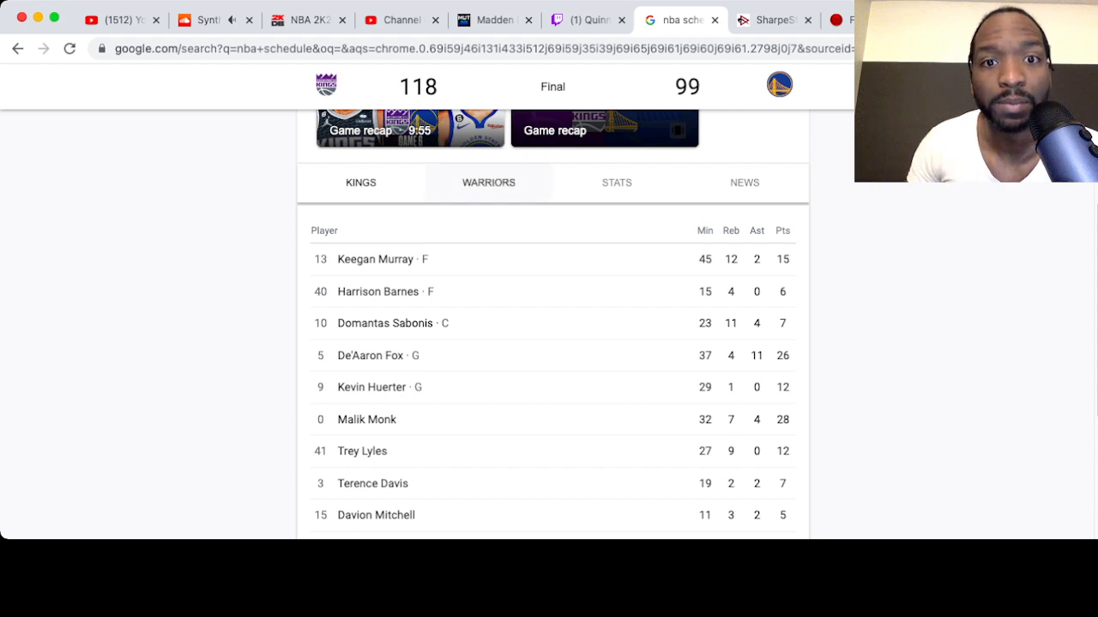
click(489, 182)
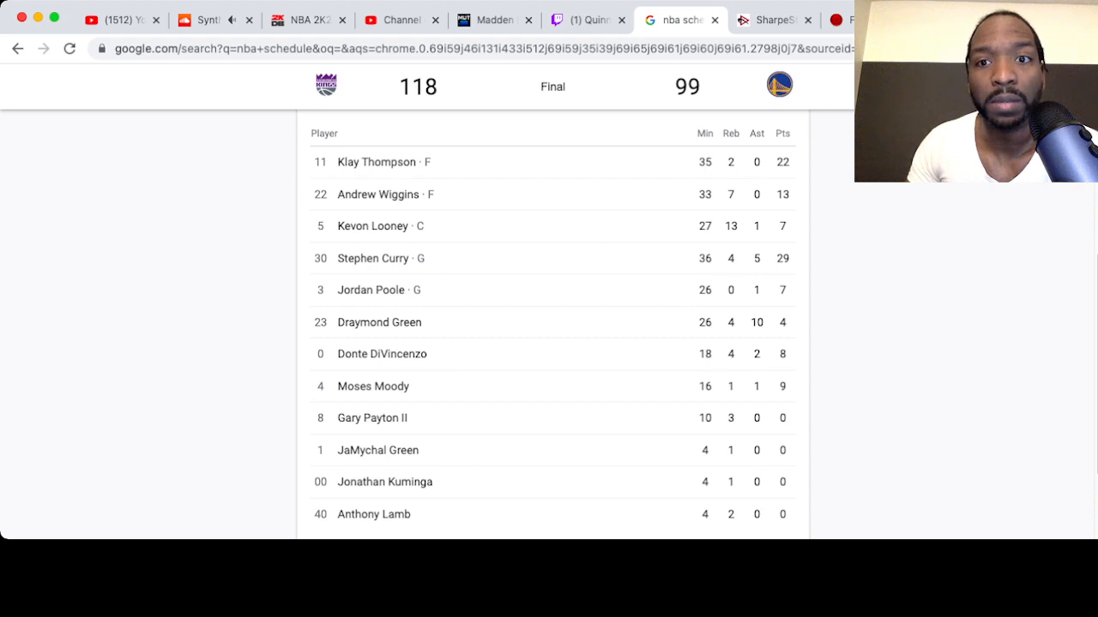
mouse_move(377, 193)
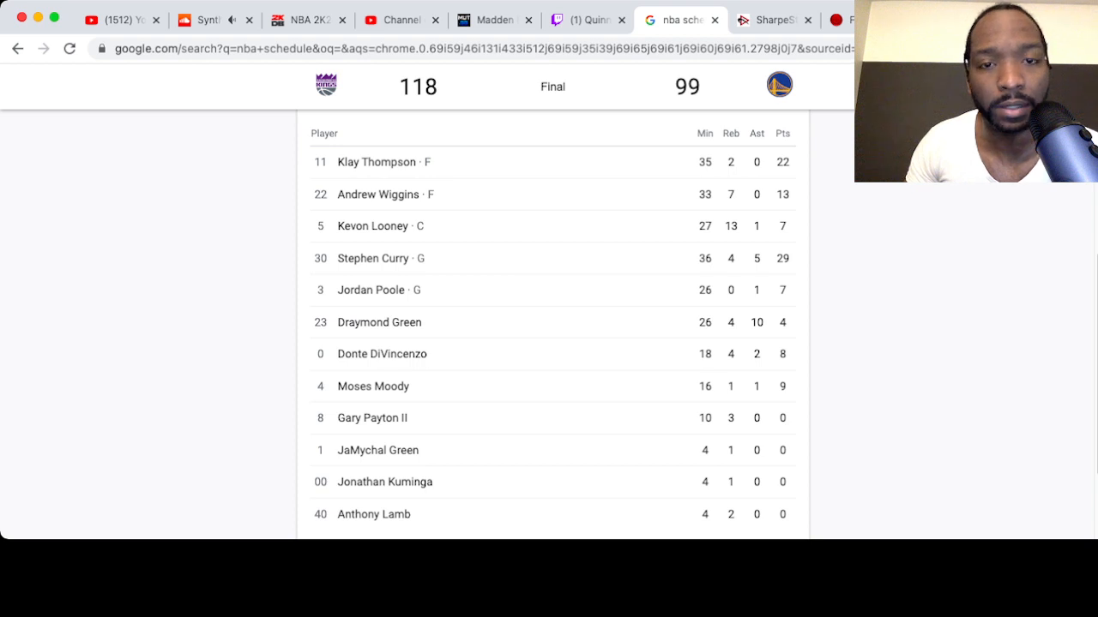
scroll(up, 3)
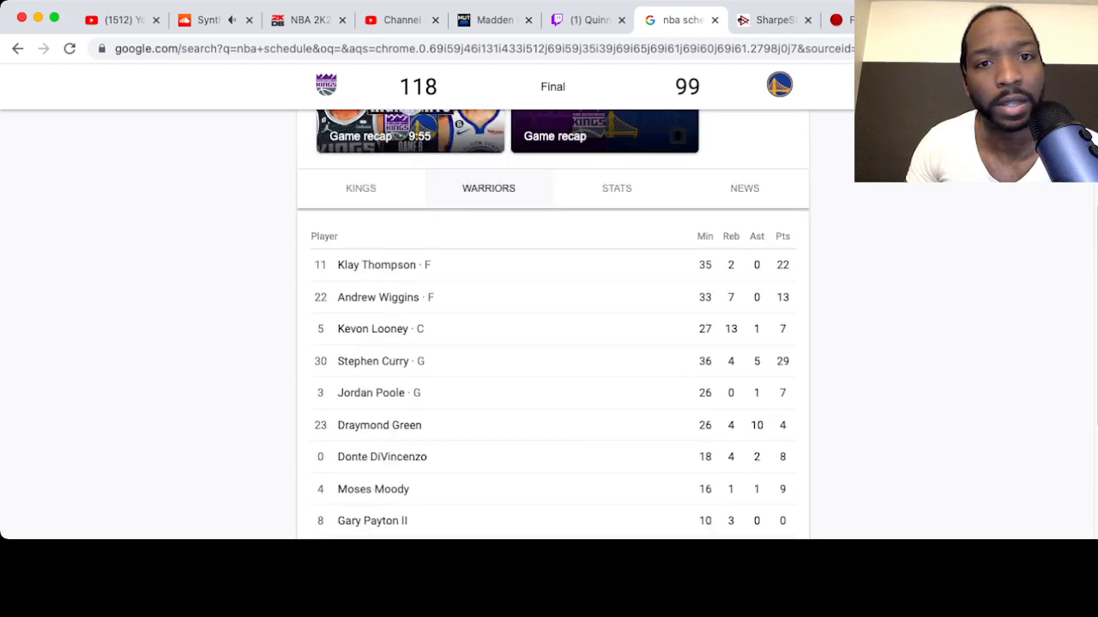
scroll(up, 3)
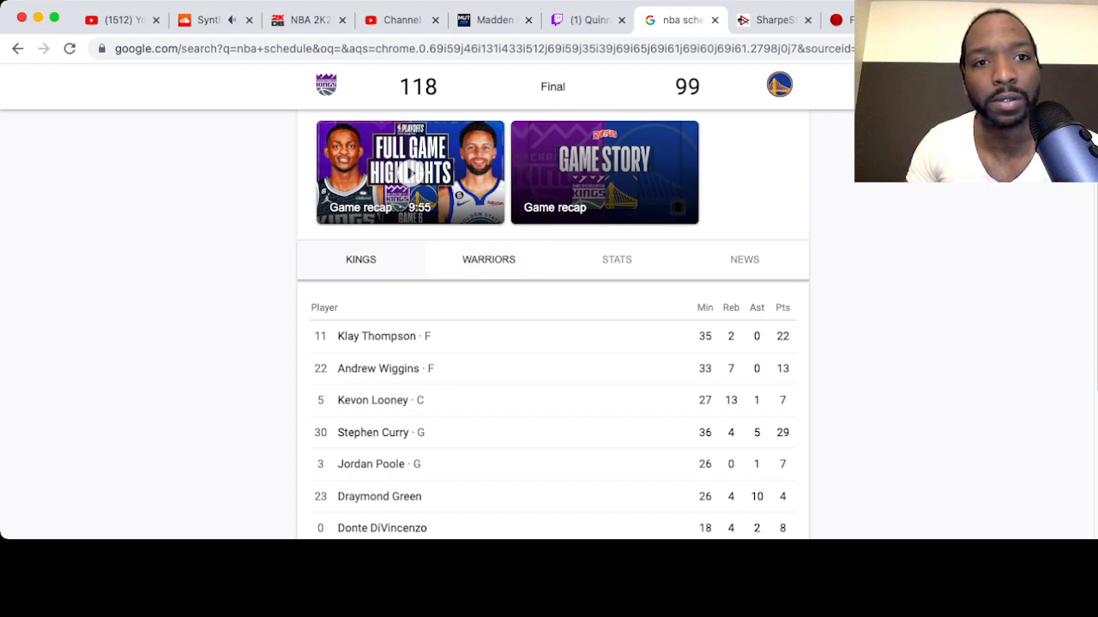
Browse the Kings player stats, including Malik Monk's 28 and De'Aaron Fox's 26 points
click(360, 259)
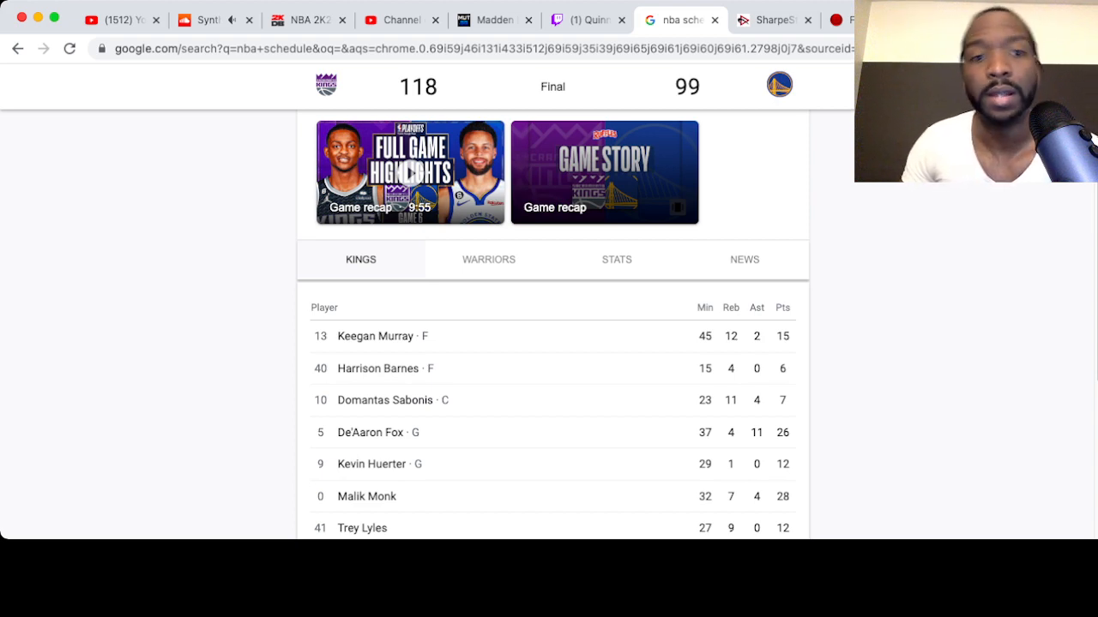
scroll(down, 3)
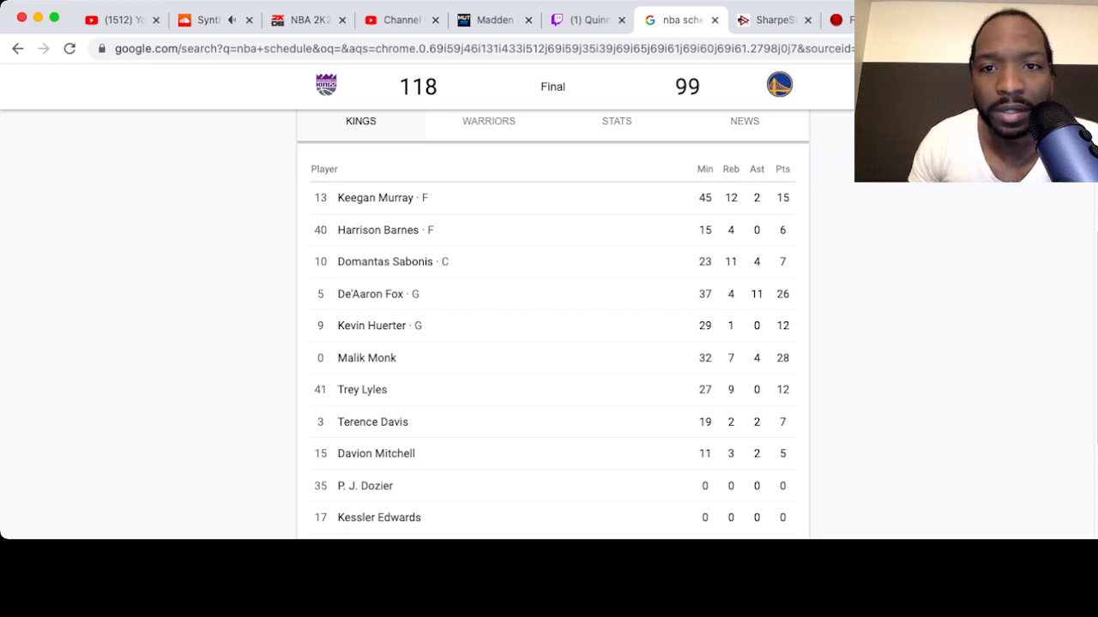
scroll(down, 3)
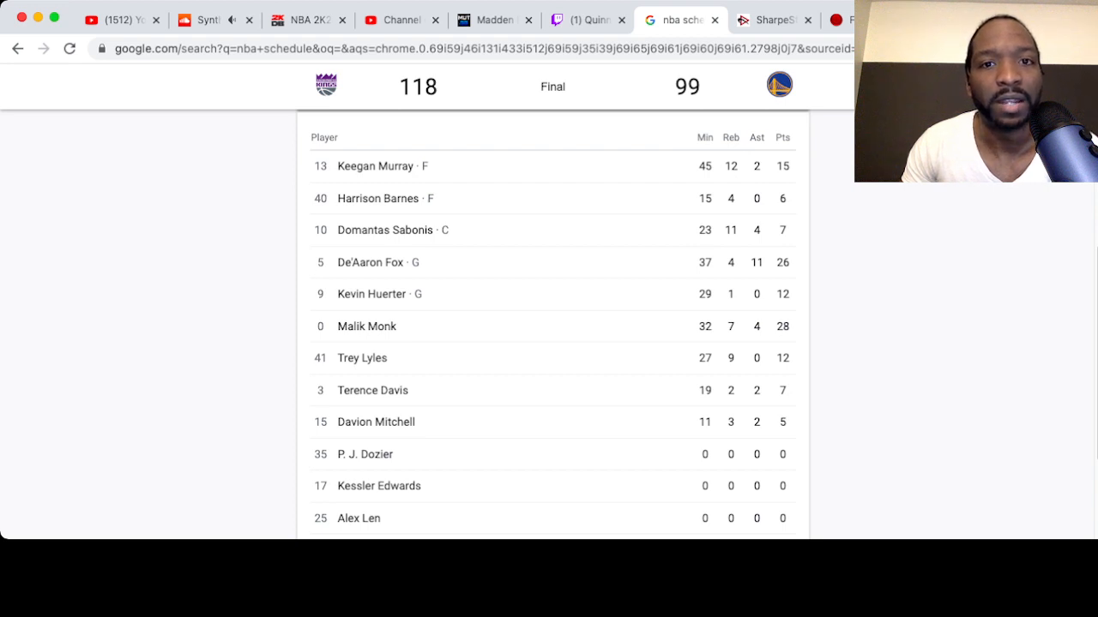
scroll(up, 3)
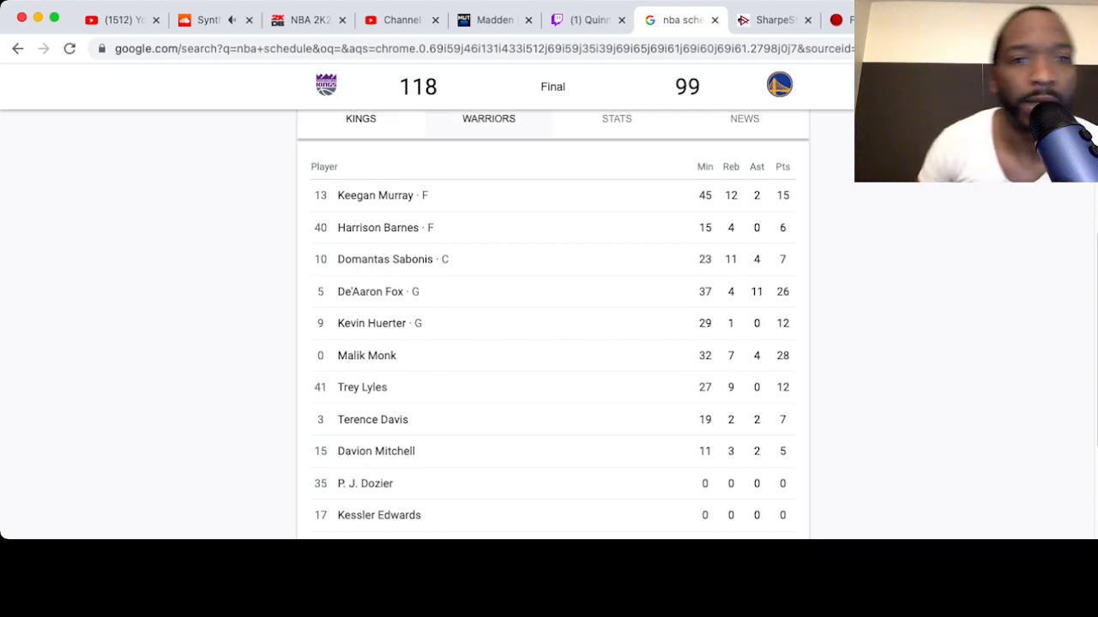
Switch back to the Warriors tab and scroll through their player stats
click(488, 118)
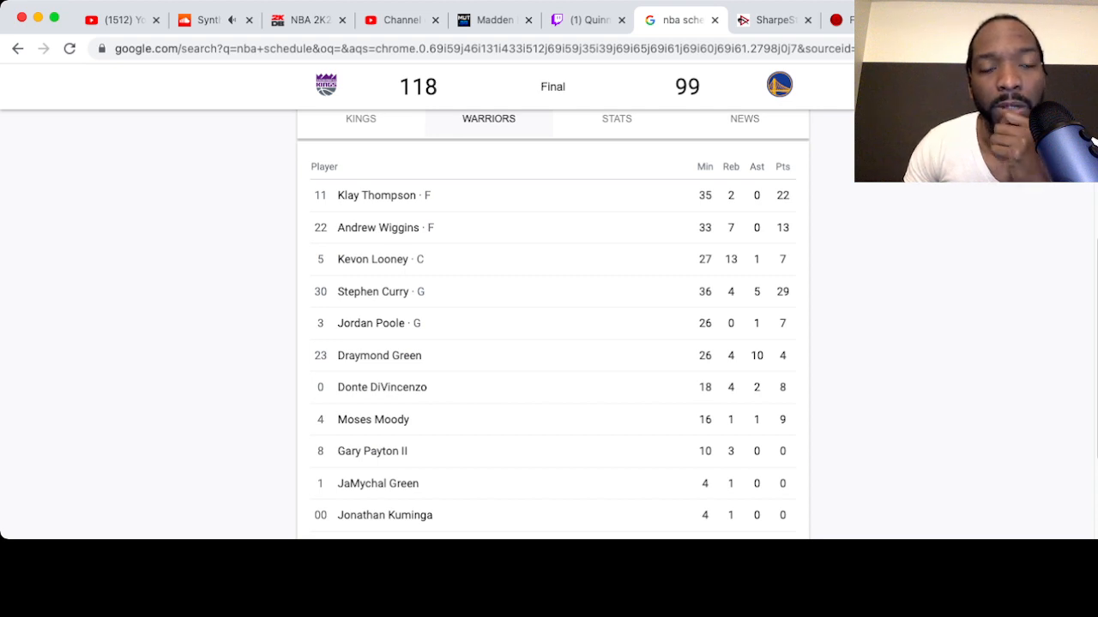
scroll(down, 3)
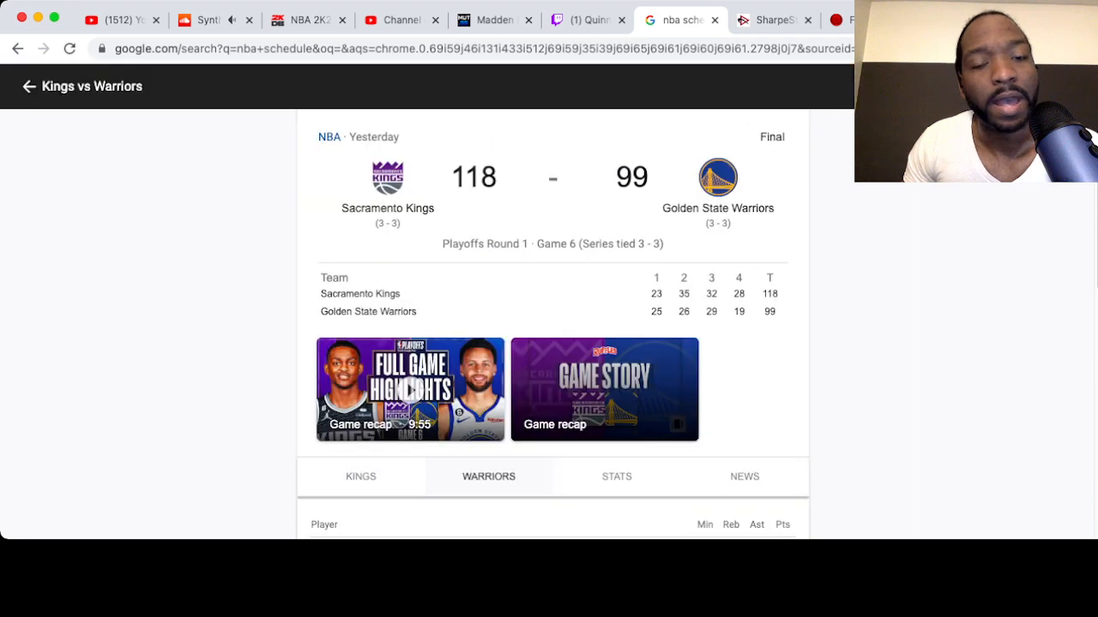
scroll(down, 3)
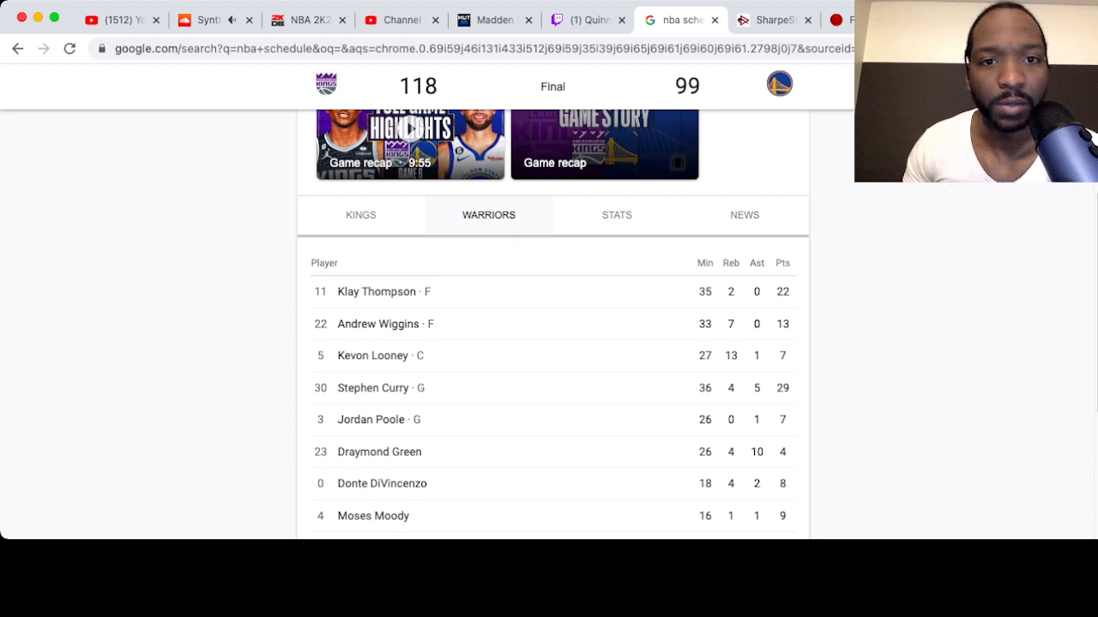
mouse_move(371, 419)
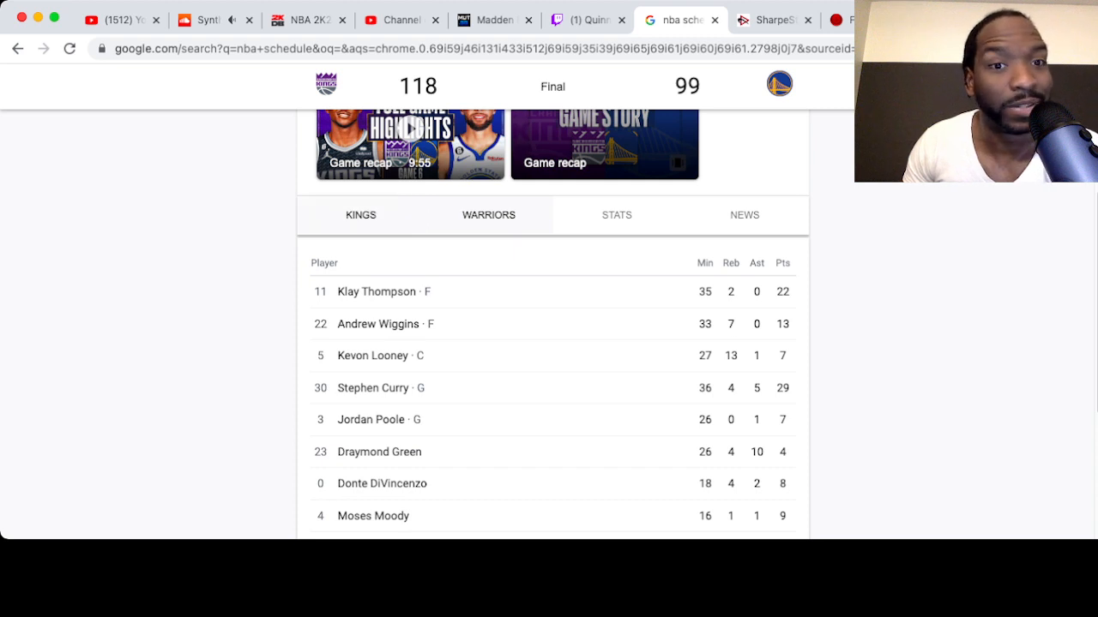
click(489, 215)
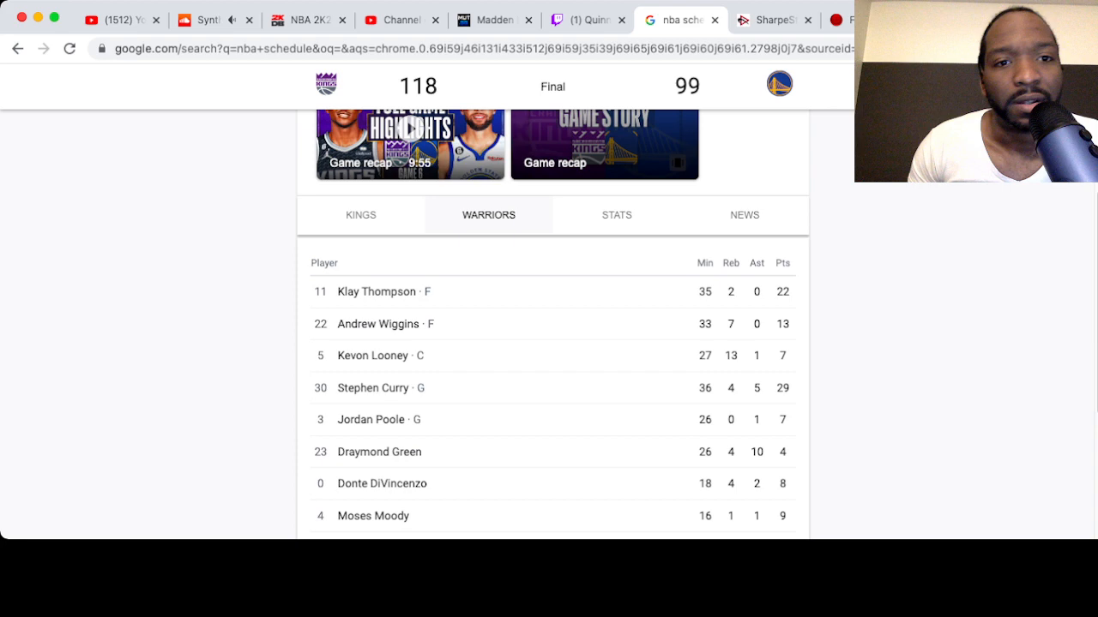
scroll(up, 3)
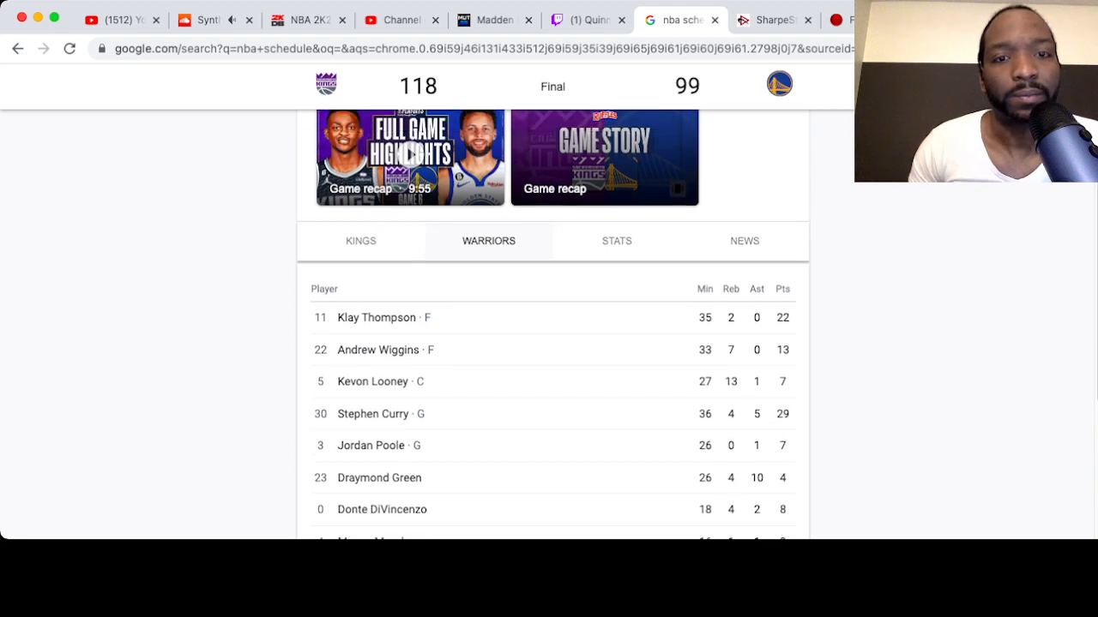
scroll(up, 3)
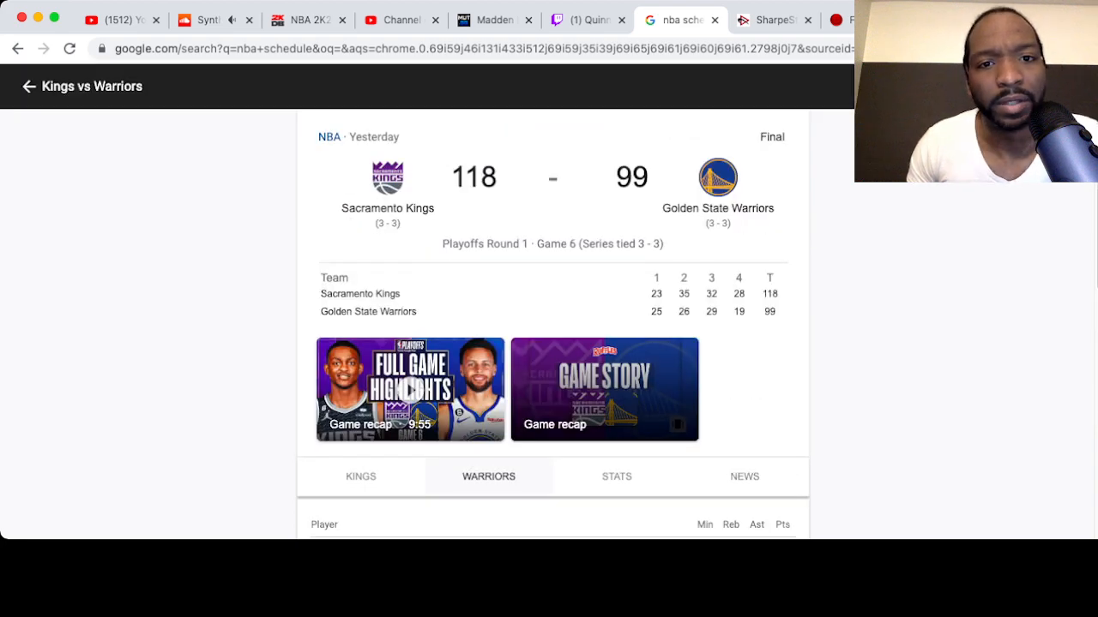
scroll(down, 3)
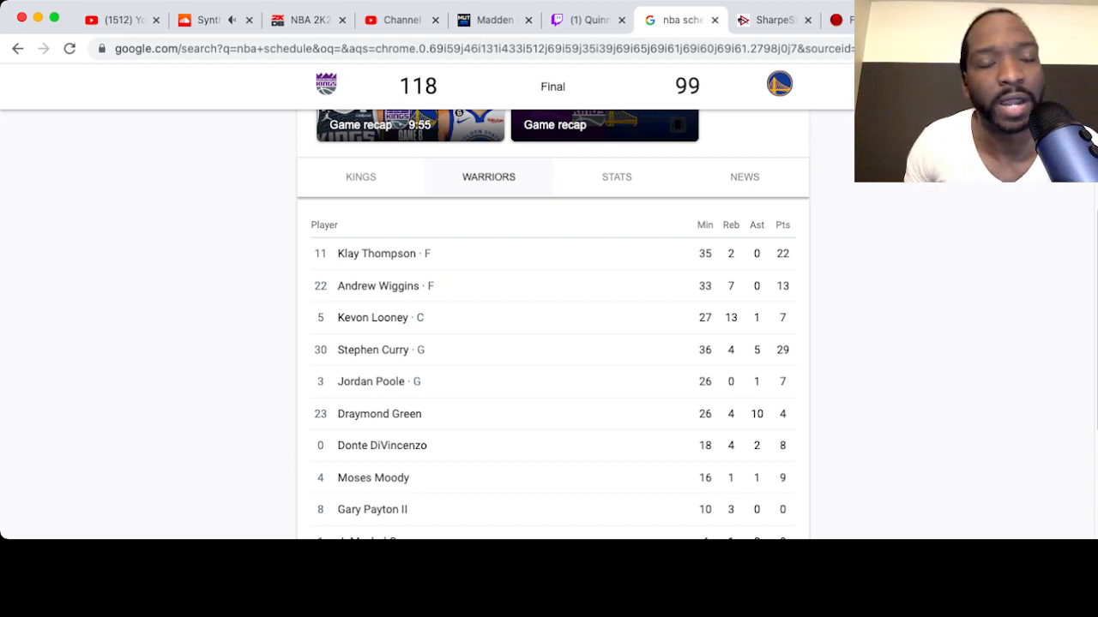
scroll(up, 3)
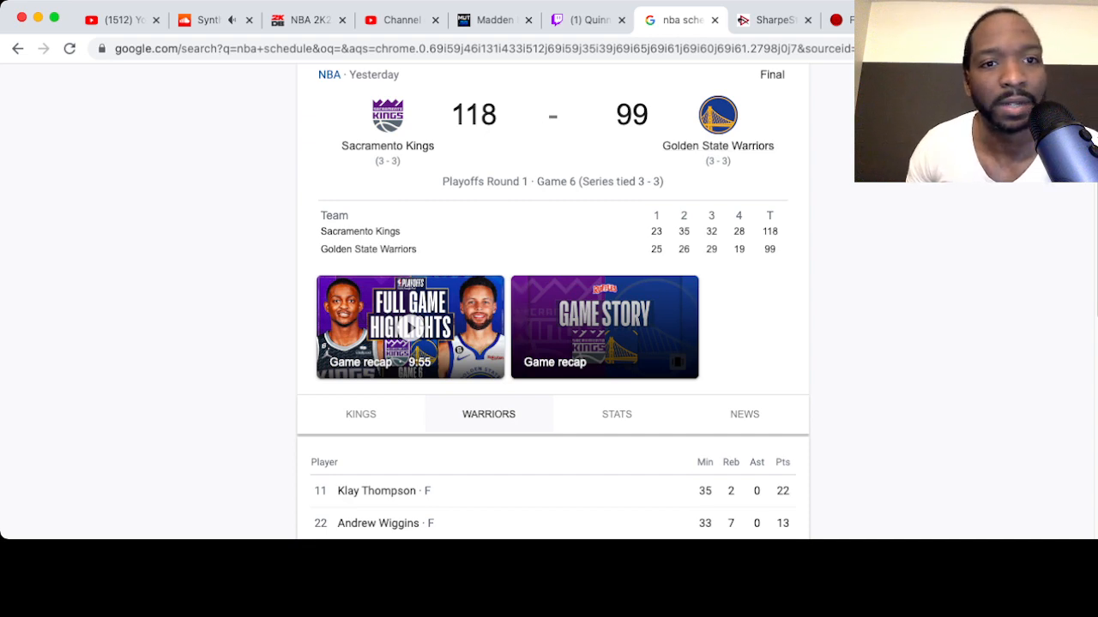
scroll(down, 3)
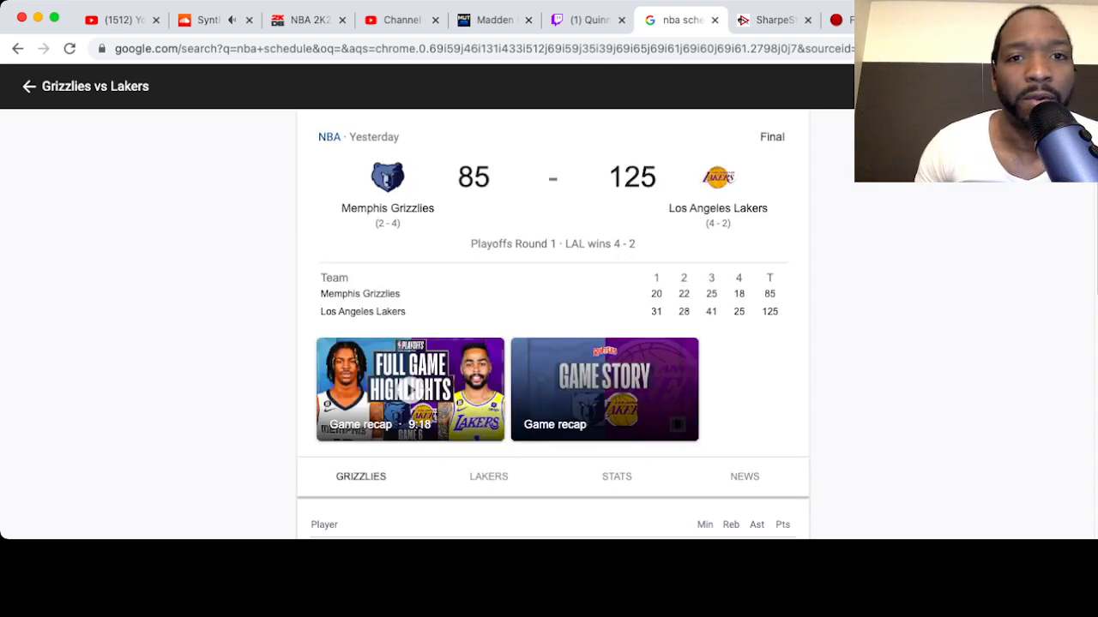
Scroll past the recap videos to the Grizzlies stats, showing Aldama's 16 and Bane's 15 points
scroll(down, 3)
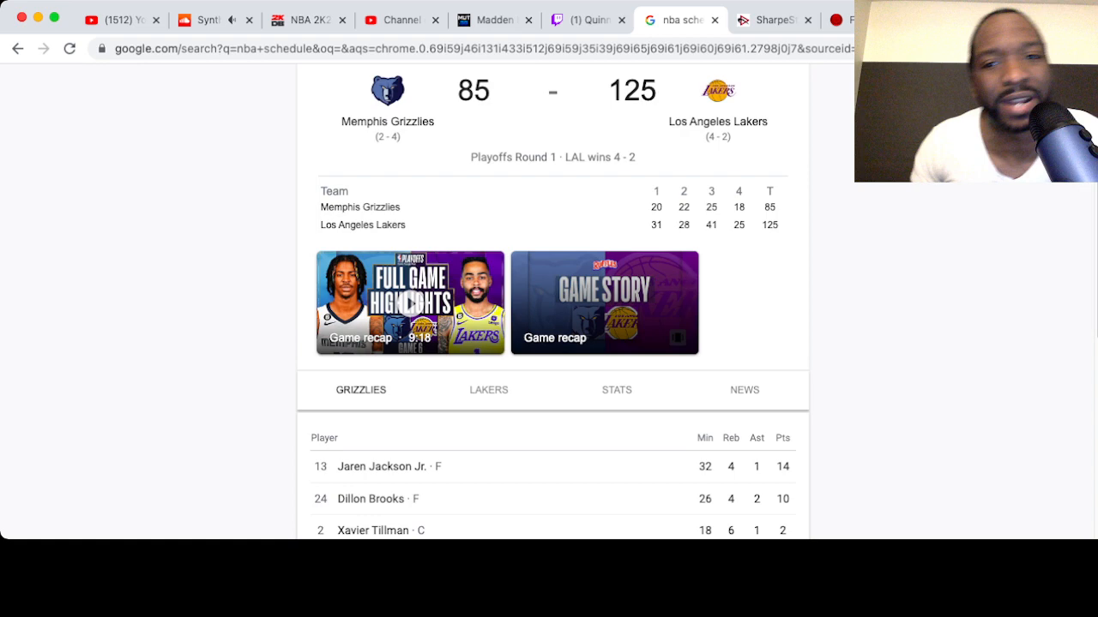
scroll(down, 3)
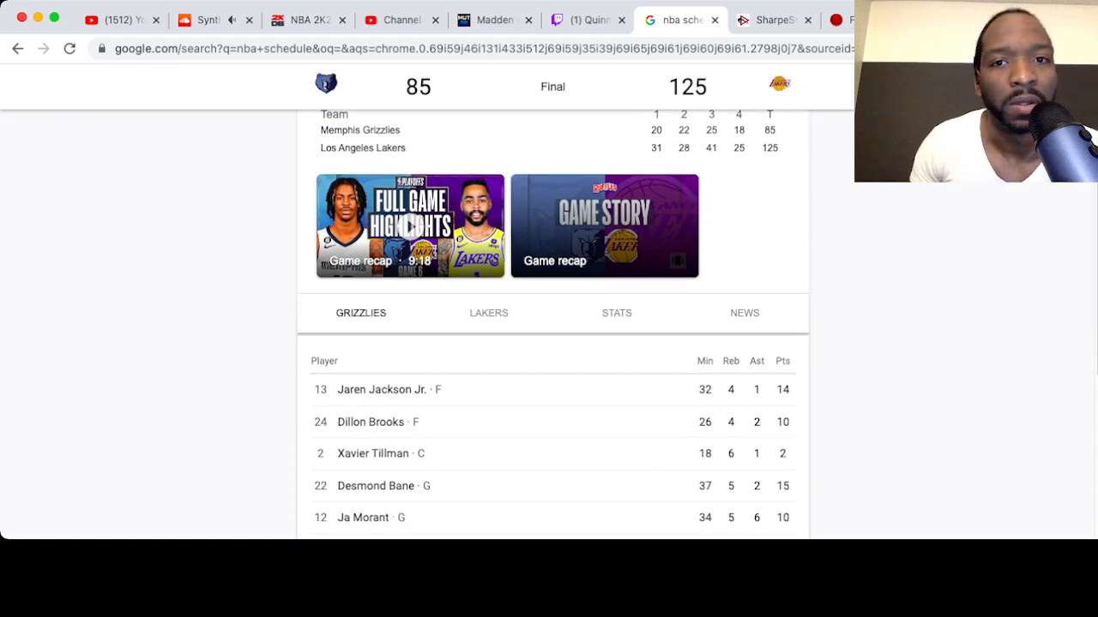
scroll(down, 3)
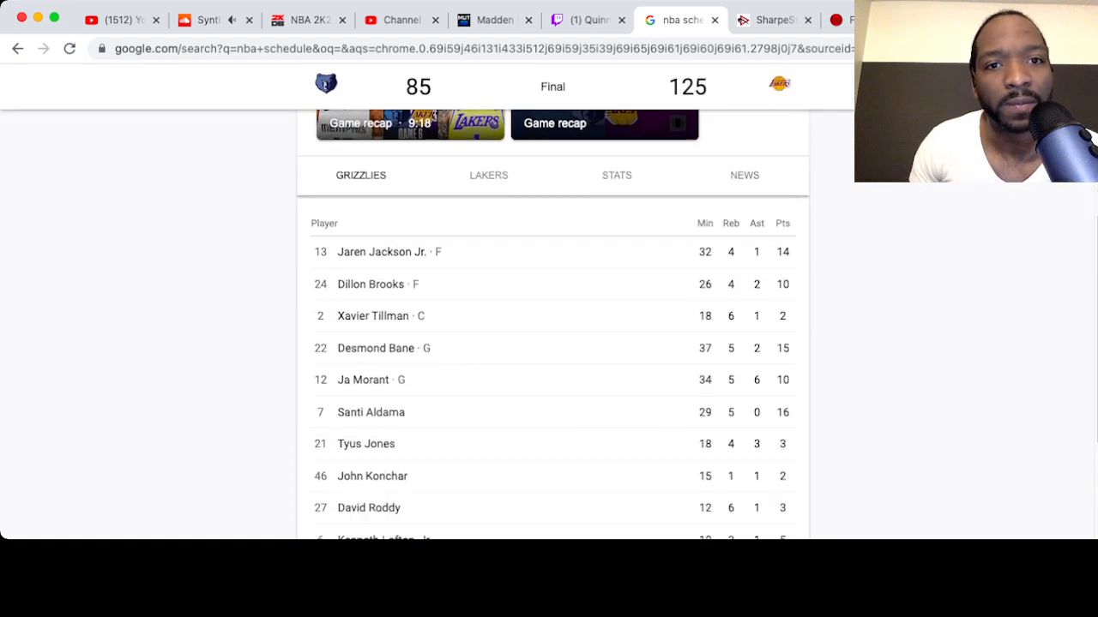
scroll(up, 3)
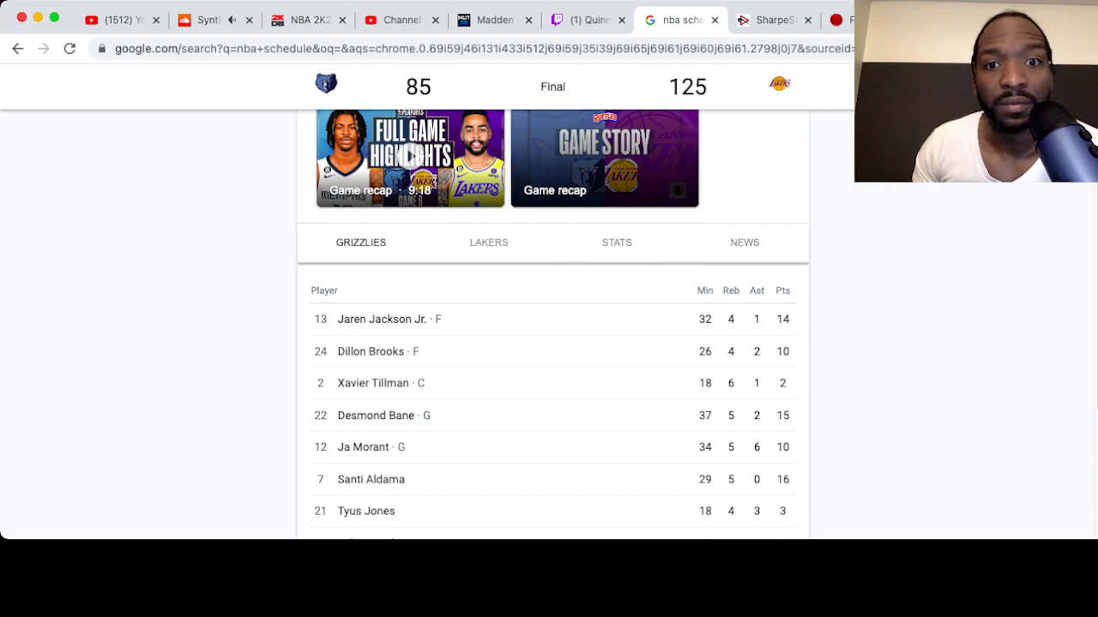
Review the Grizzlies players, then show the Lakers stats led by Russell's 31 points
scroll(down, 3)
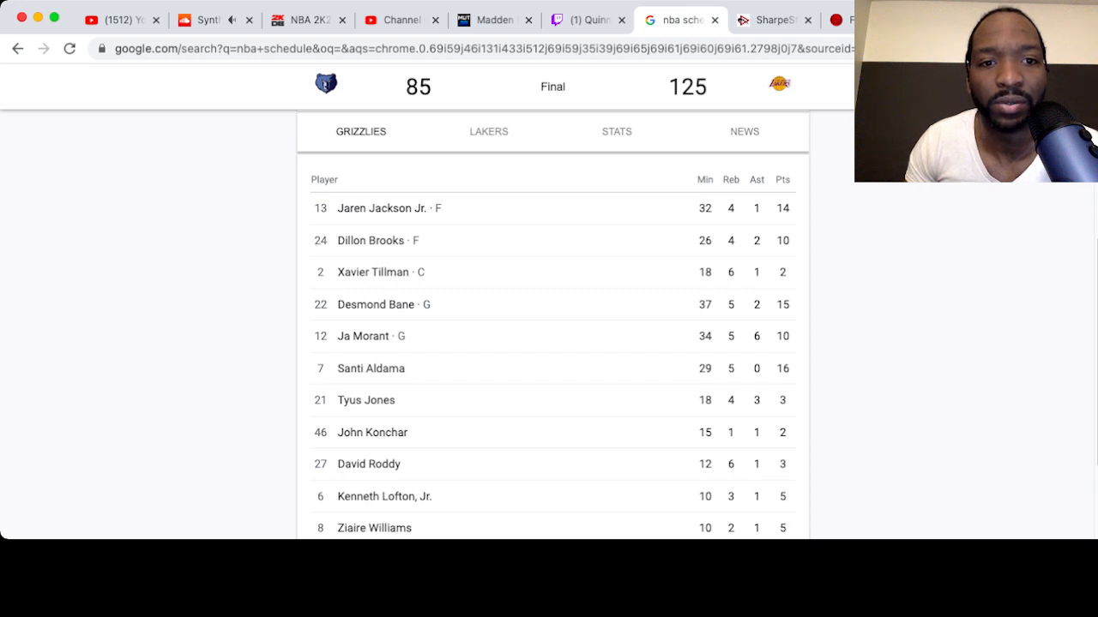
scroll(down, 3)
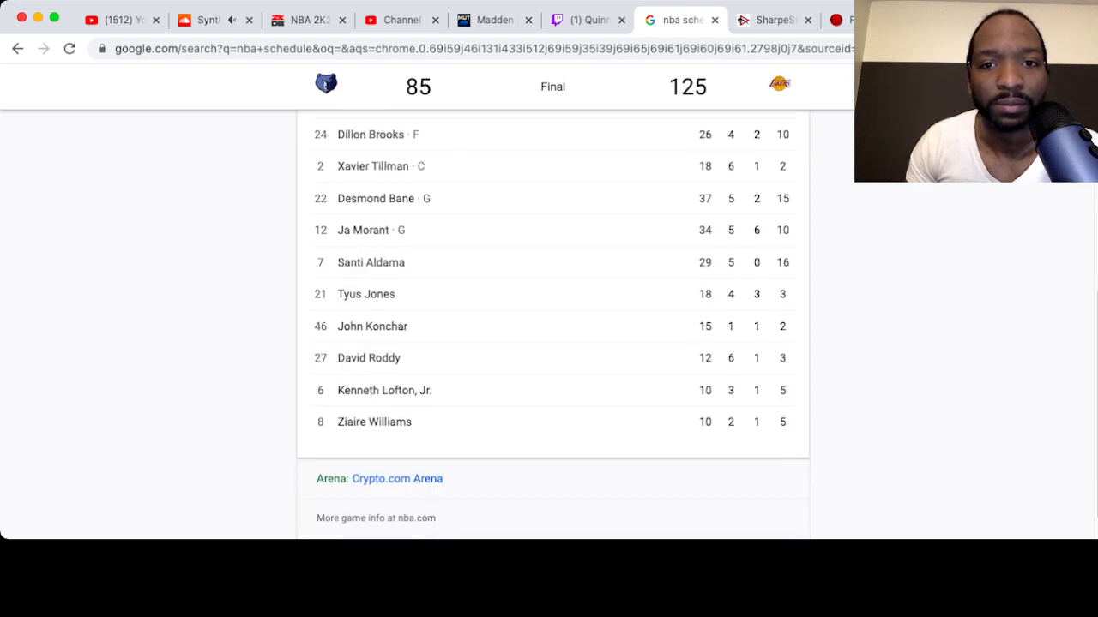
scroll(up, 3)
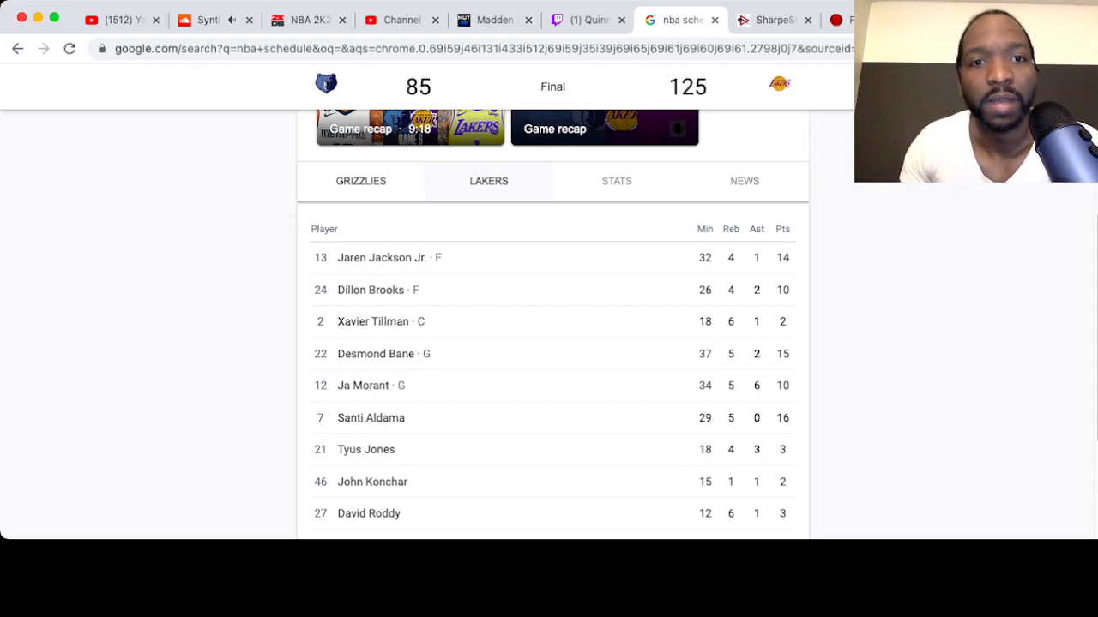
click(488, 180)
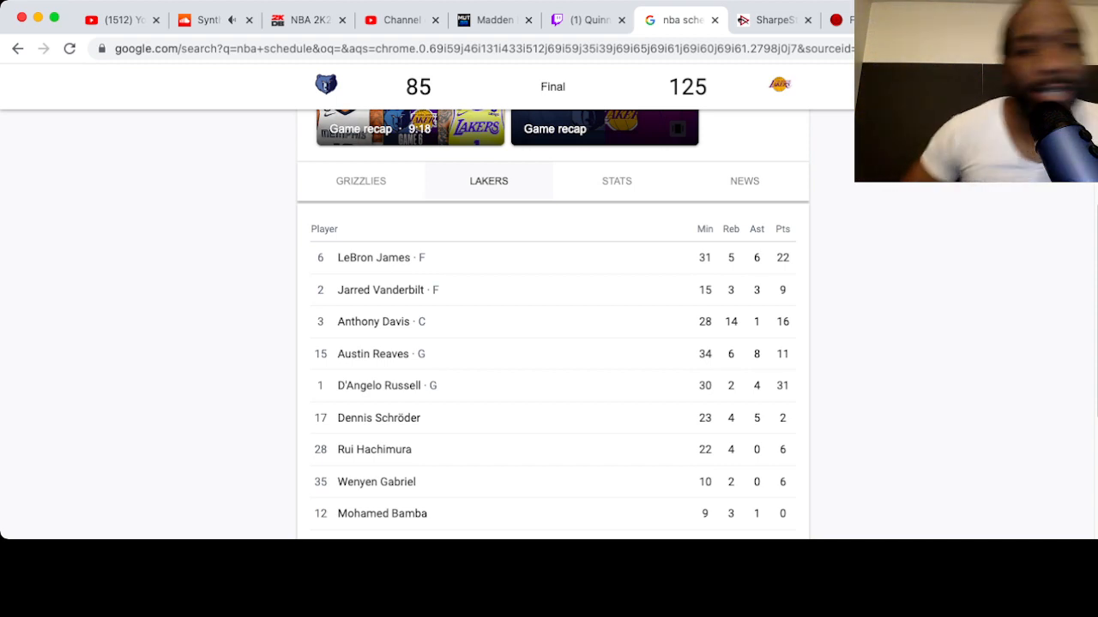
scroll(down, 3)
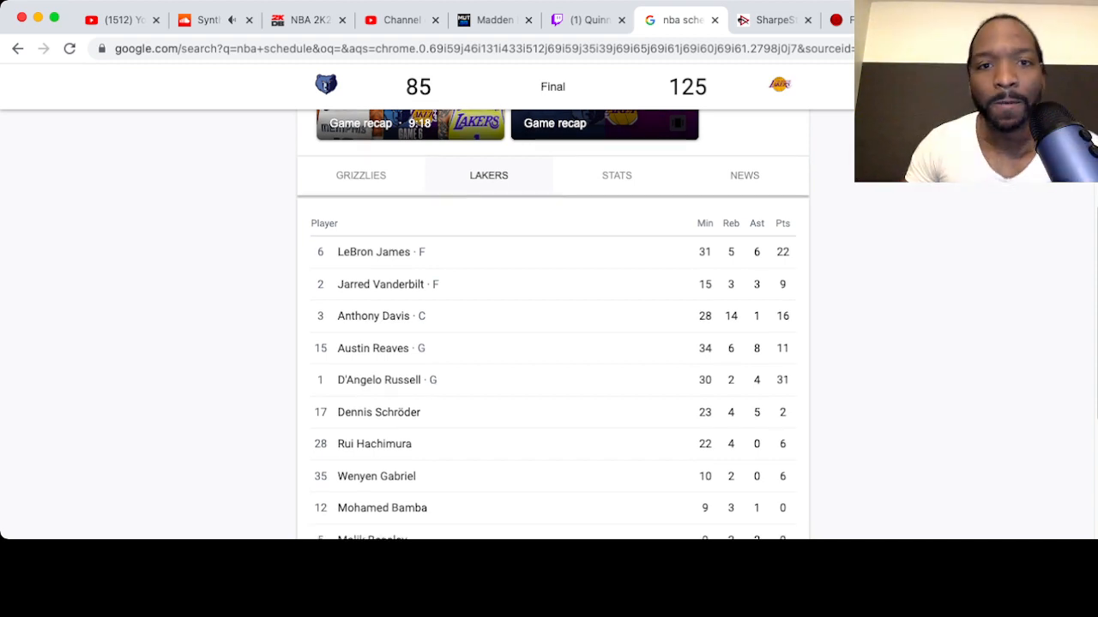
scroll(down, 3)
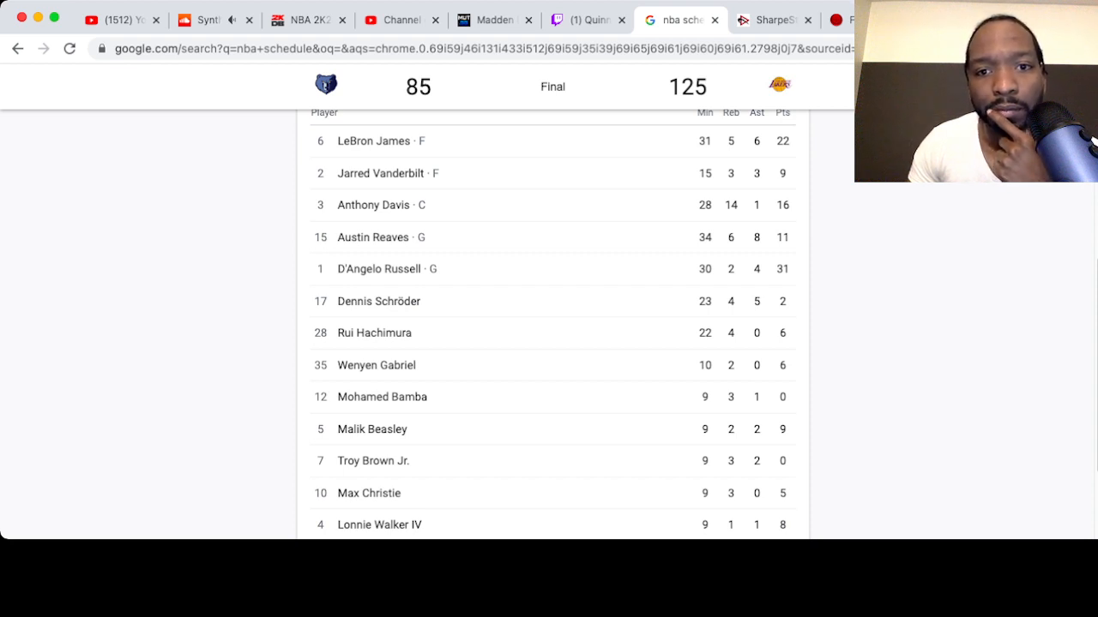
scroll(down, 3)
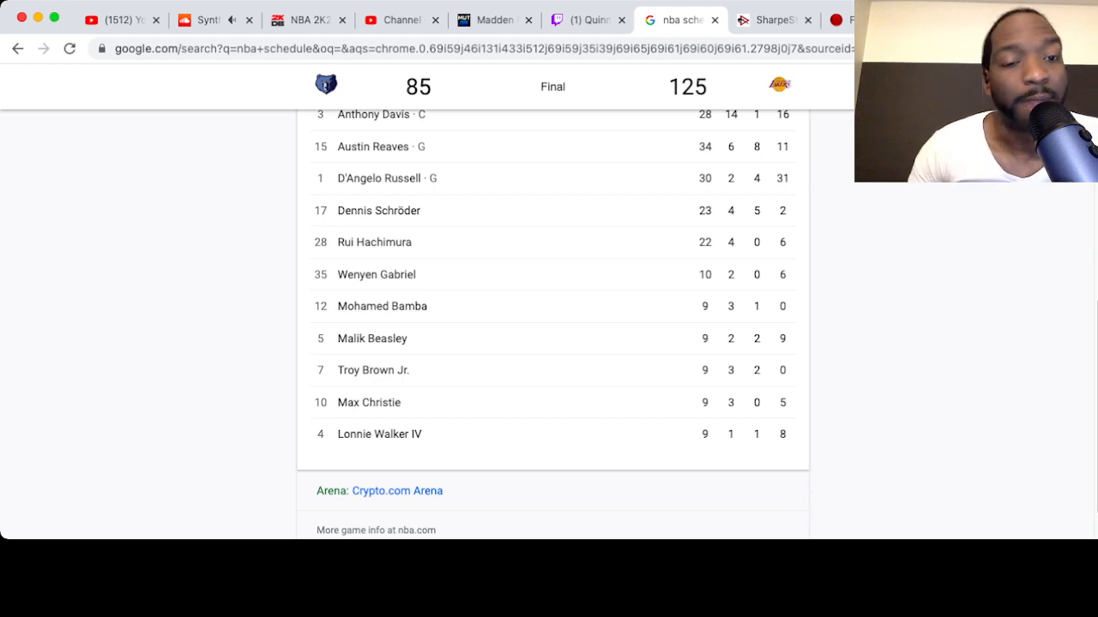
mouse_move(371, 338)
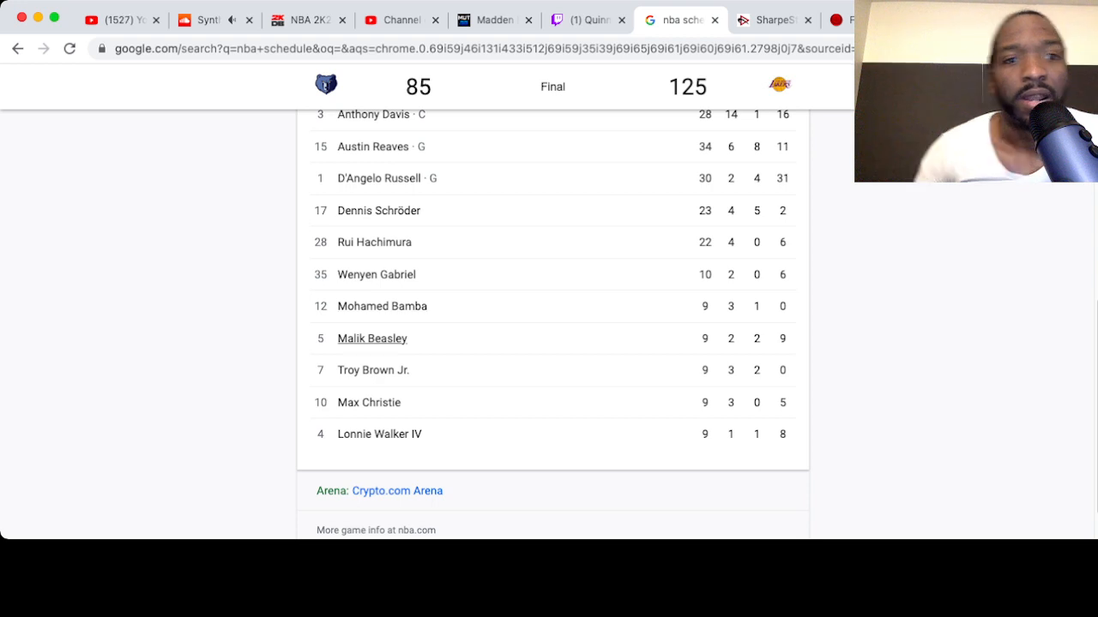
scroll(up, 3)
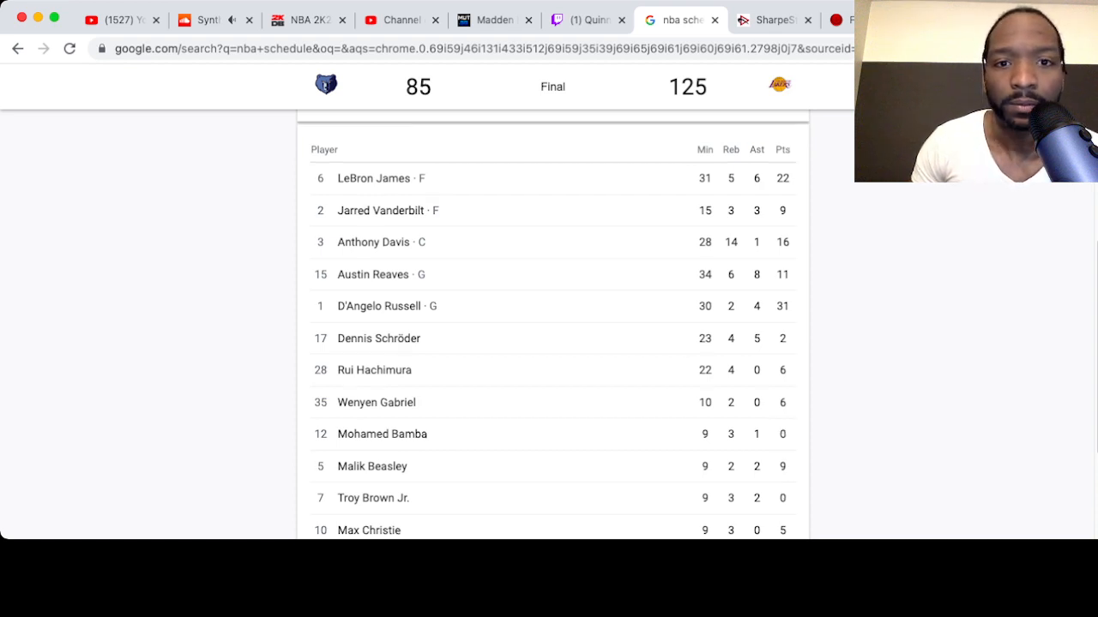
scroll(down, 3)
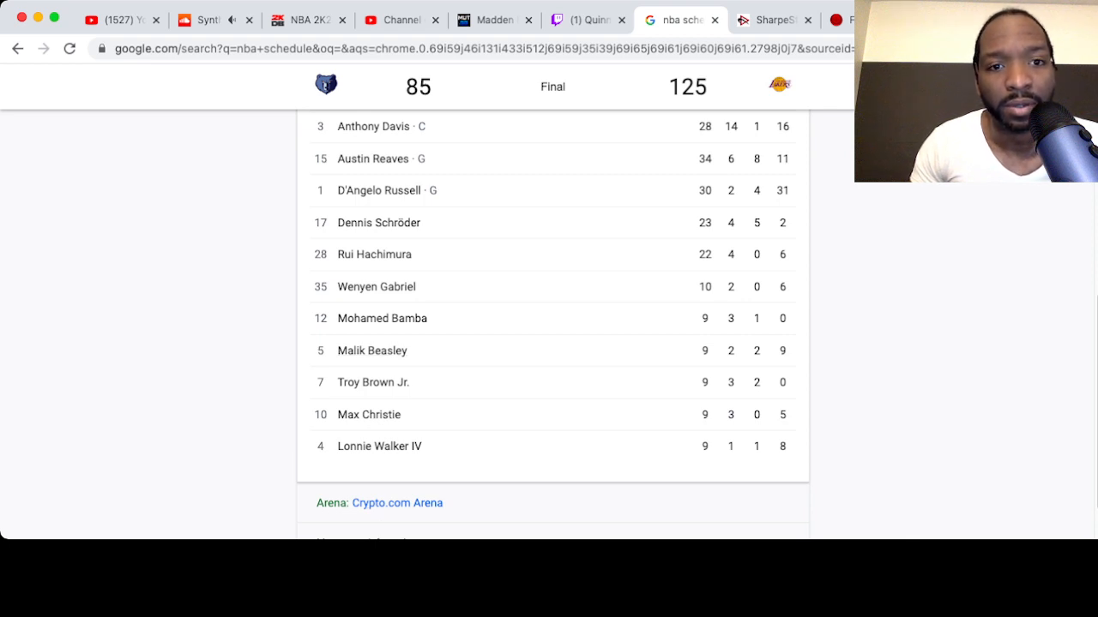
Scroll to the top of the Grizzlies vs Lakers page and return to the NBA schedule
scroll(up, 3)
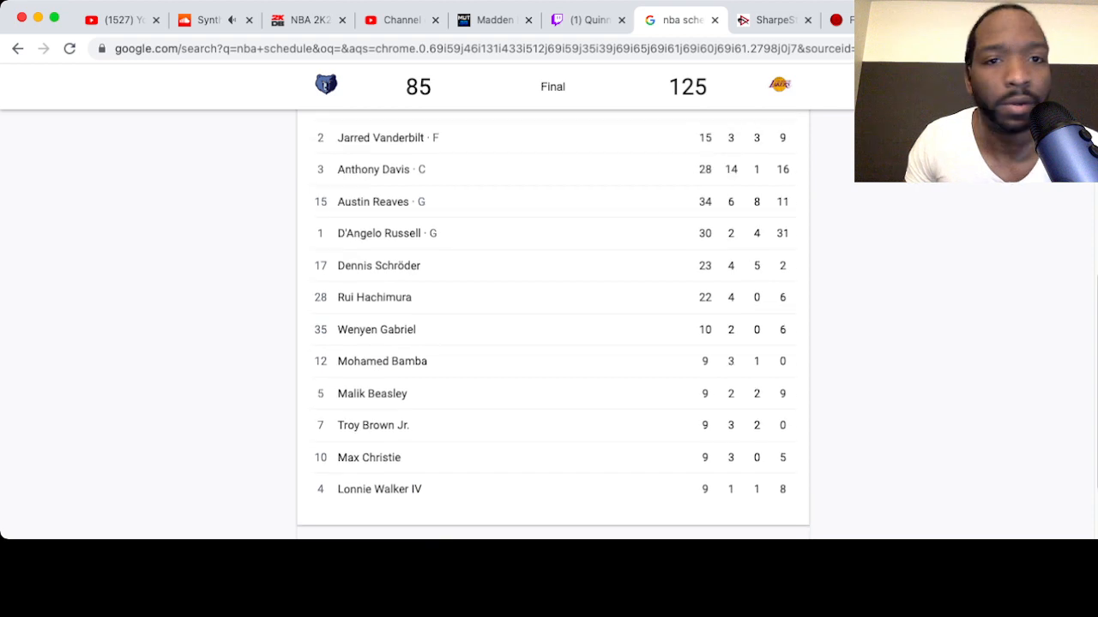
scroll(up, 3)
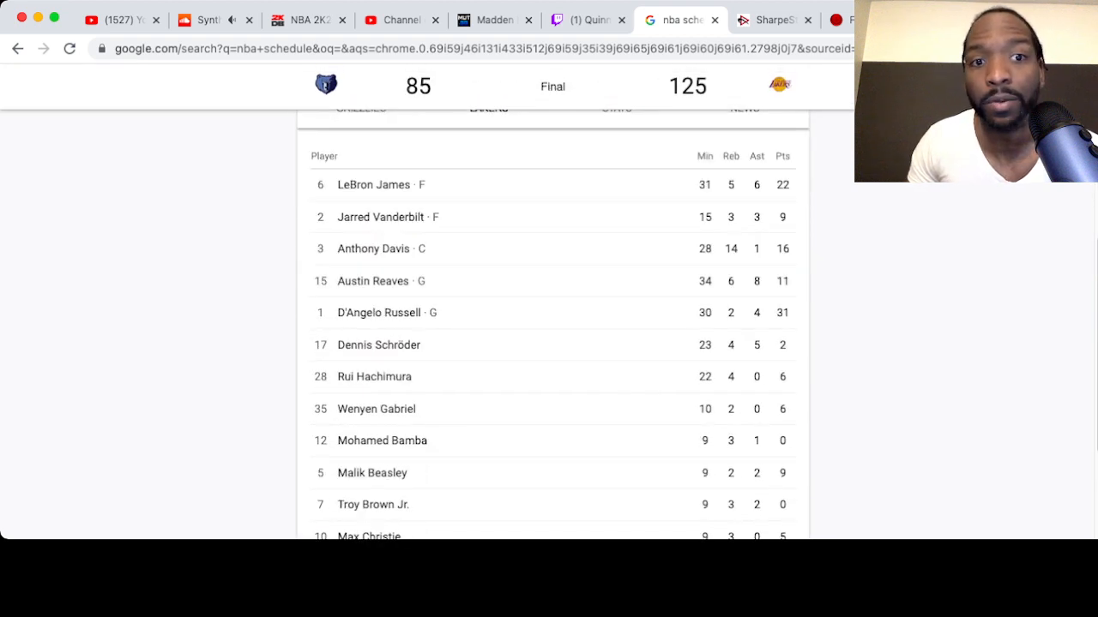
scroll(down, 3)
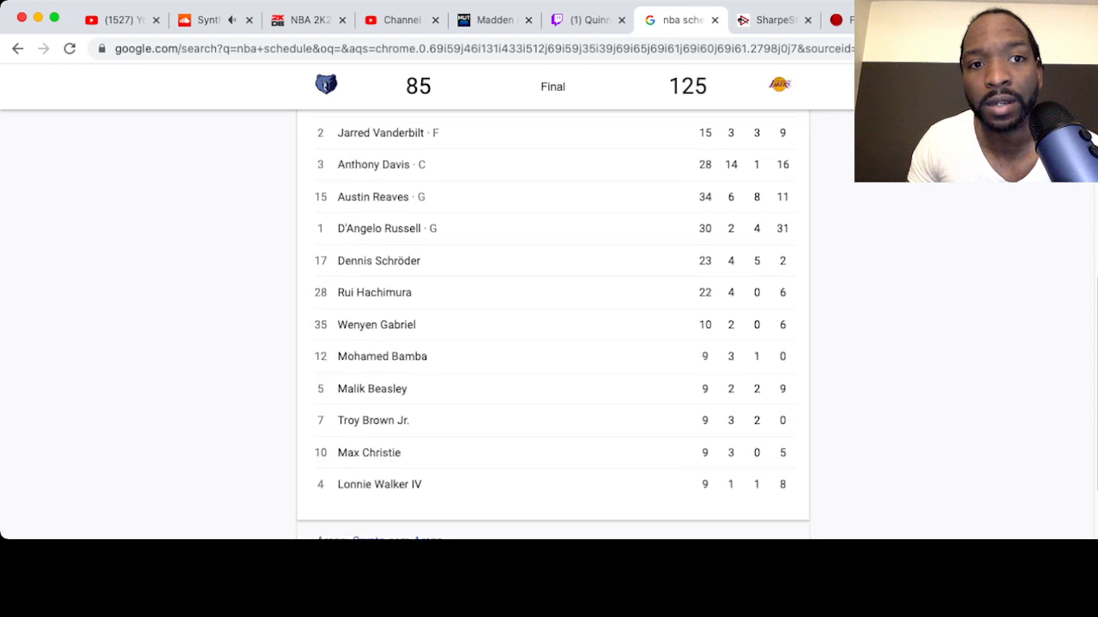
scroll(up, 3)
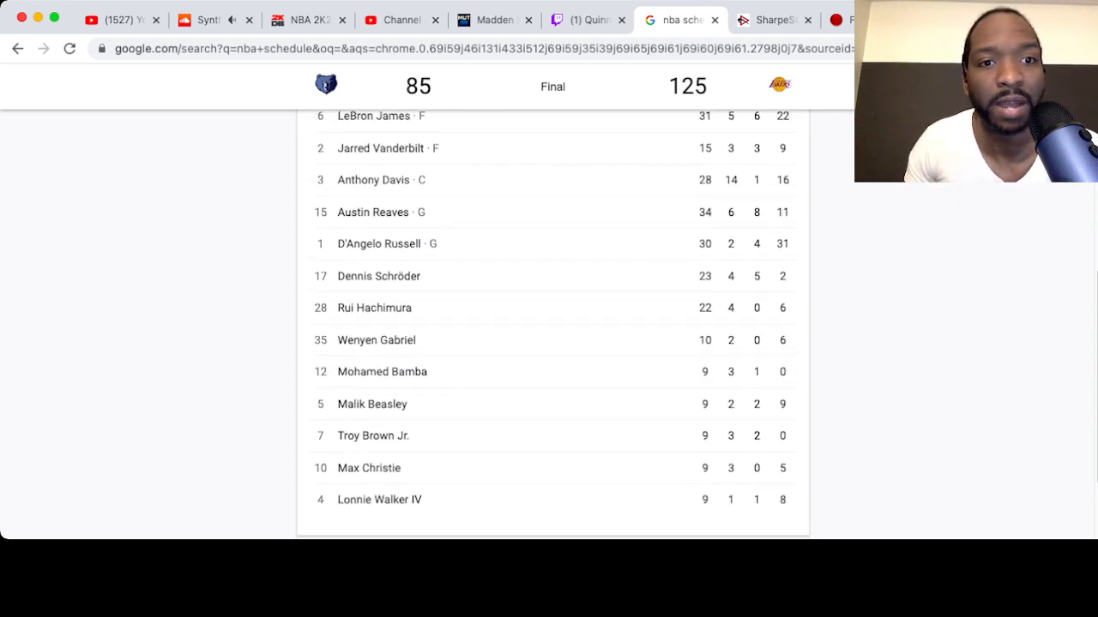
scroll(up, 3)
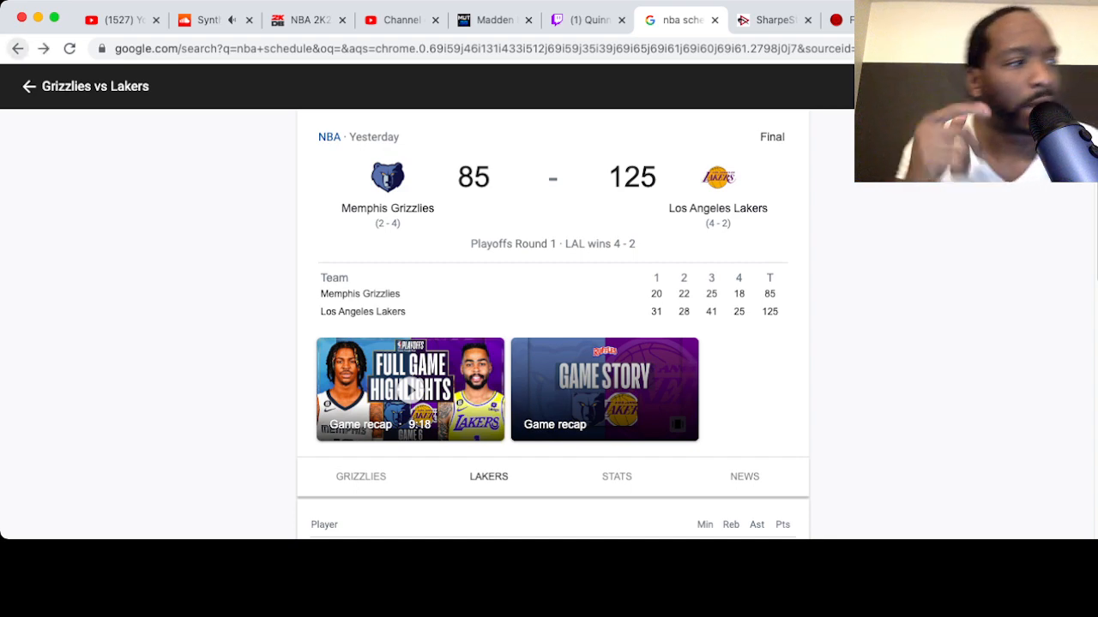
click(28, 85)
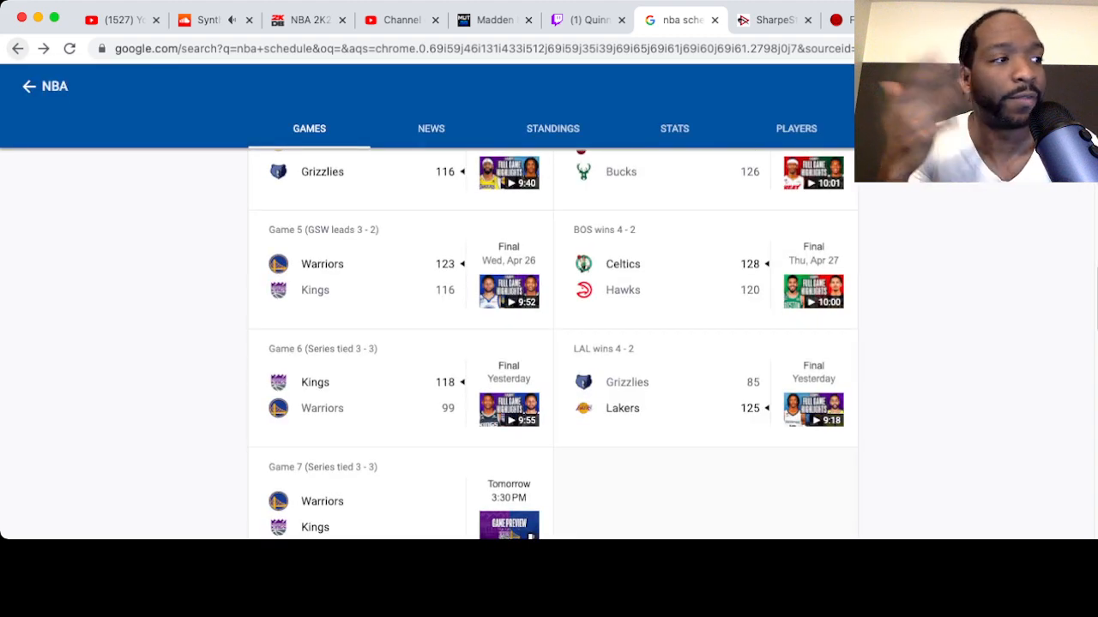